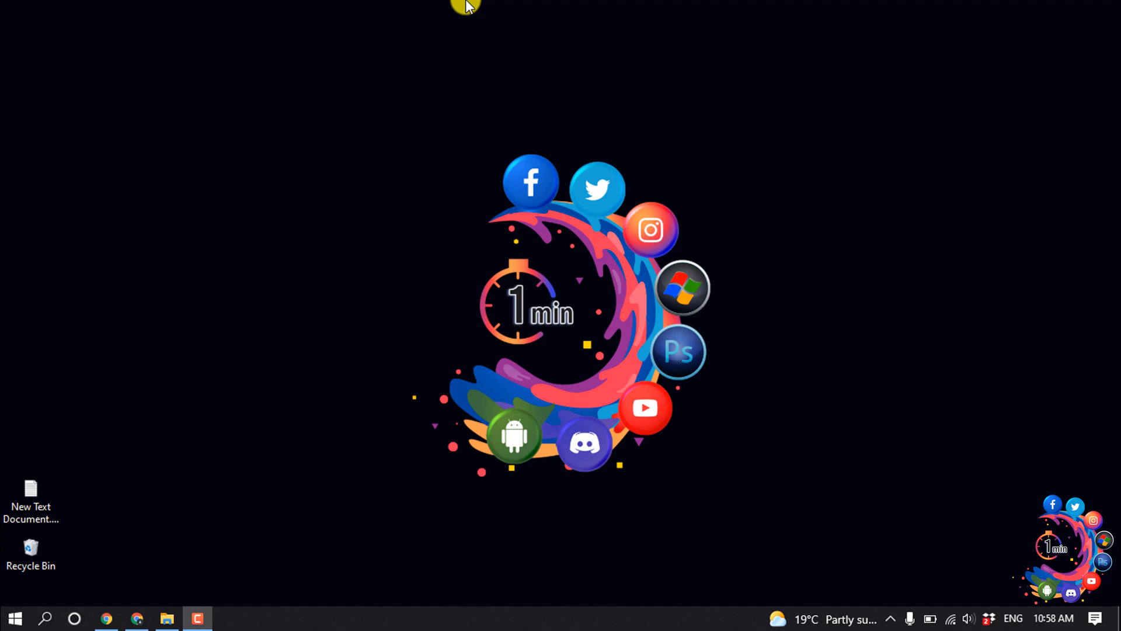
mouse_move(465, 11)
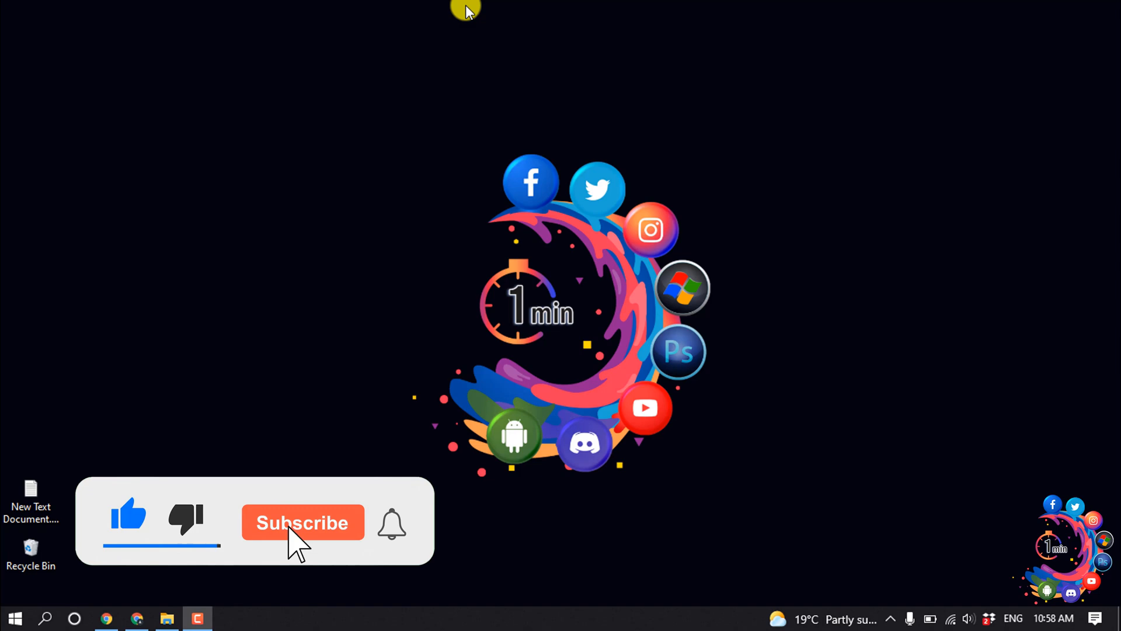
Bring the Chrome window with the WordPress admin dashboard to the front.
click(302, 522)
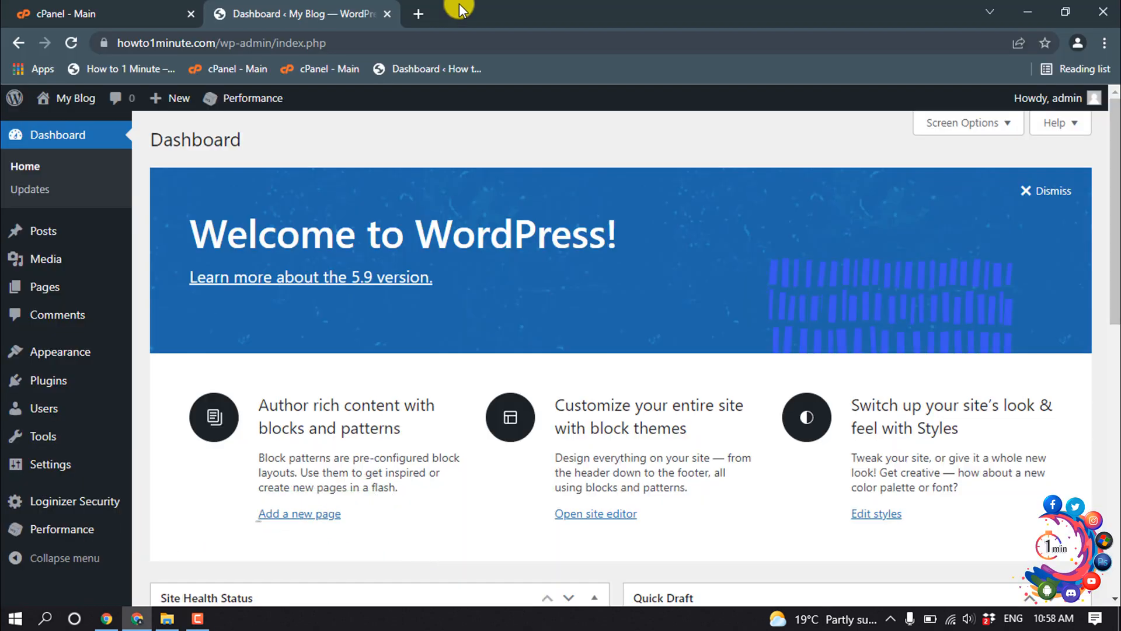
Search the Add Plugins directory for 'php' to list PHP Compatibility Checker.
scroll(down, 3)
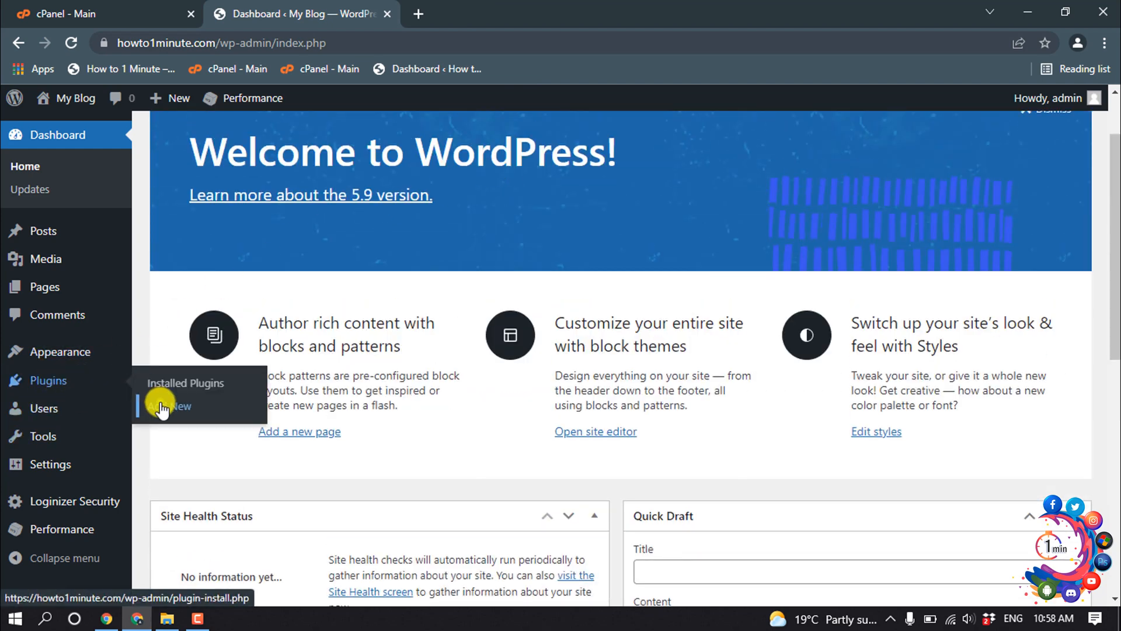
click(174, 406)
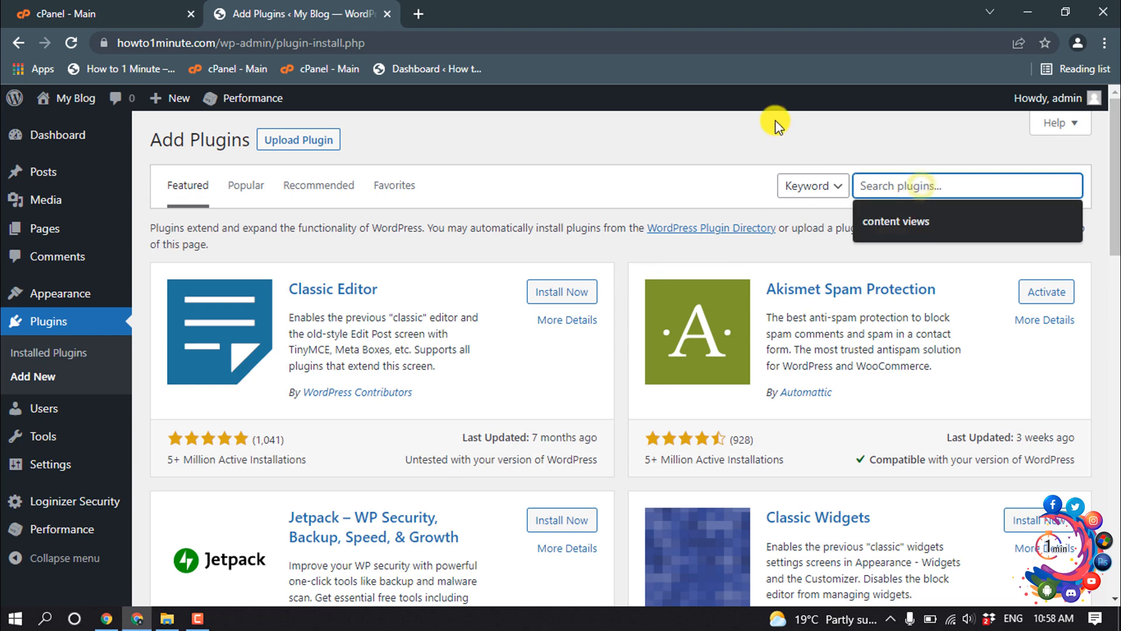
text(php)
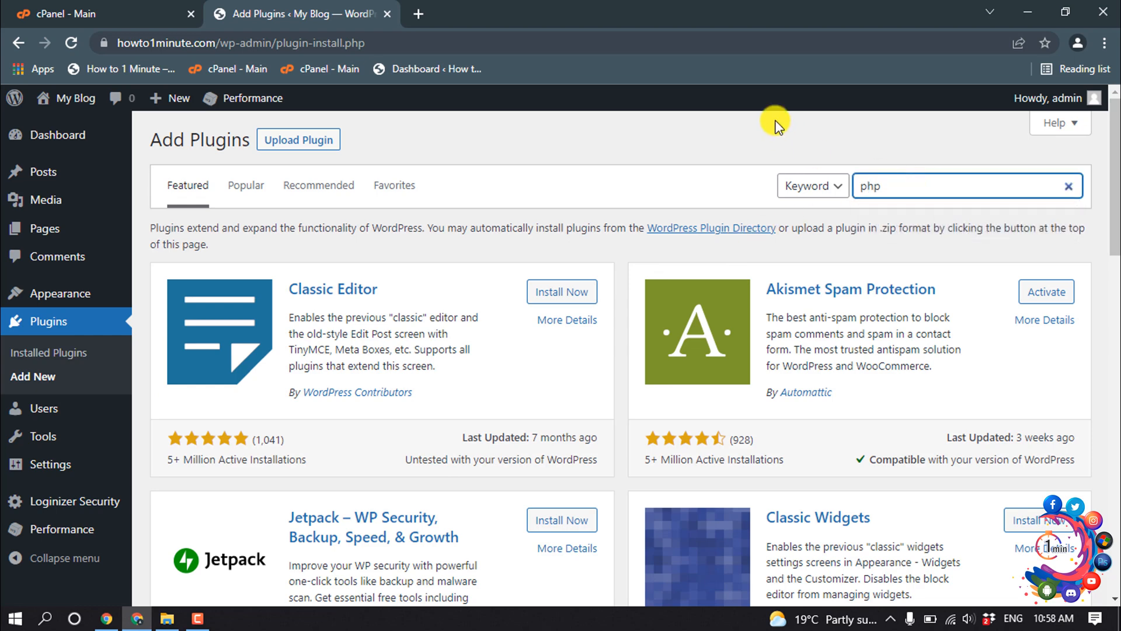
key(Enter)
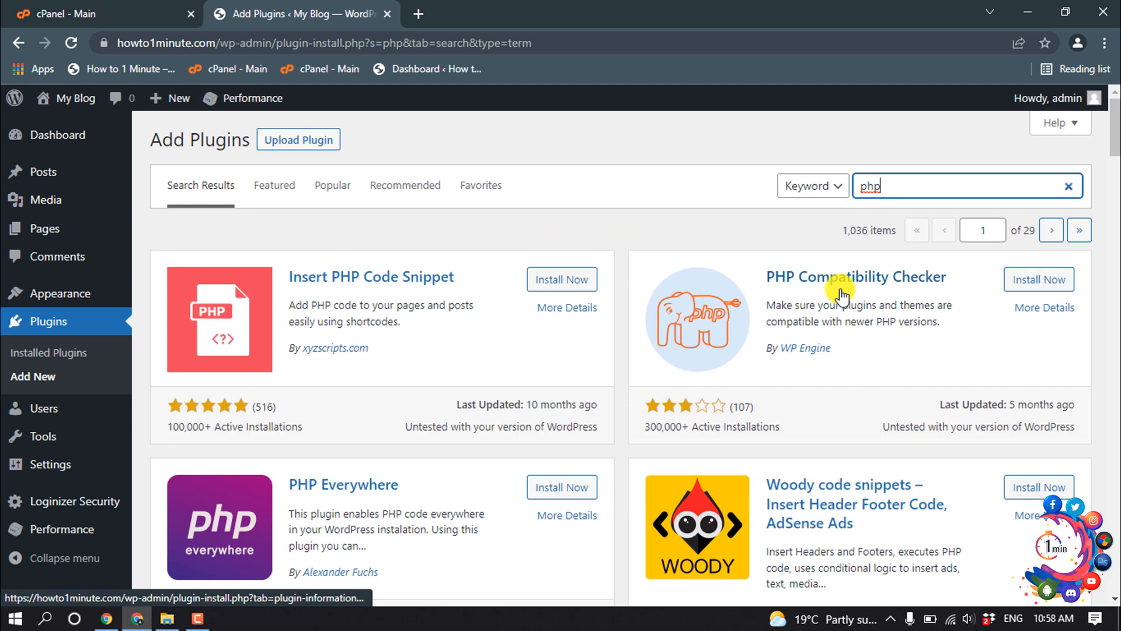
mouse_move(823, 288)
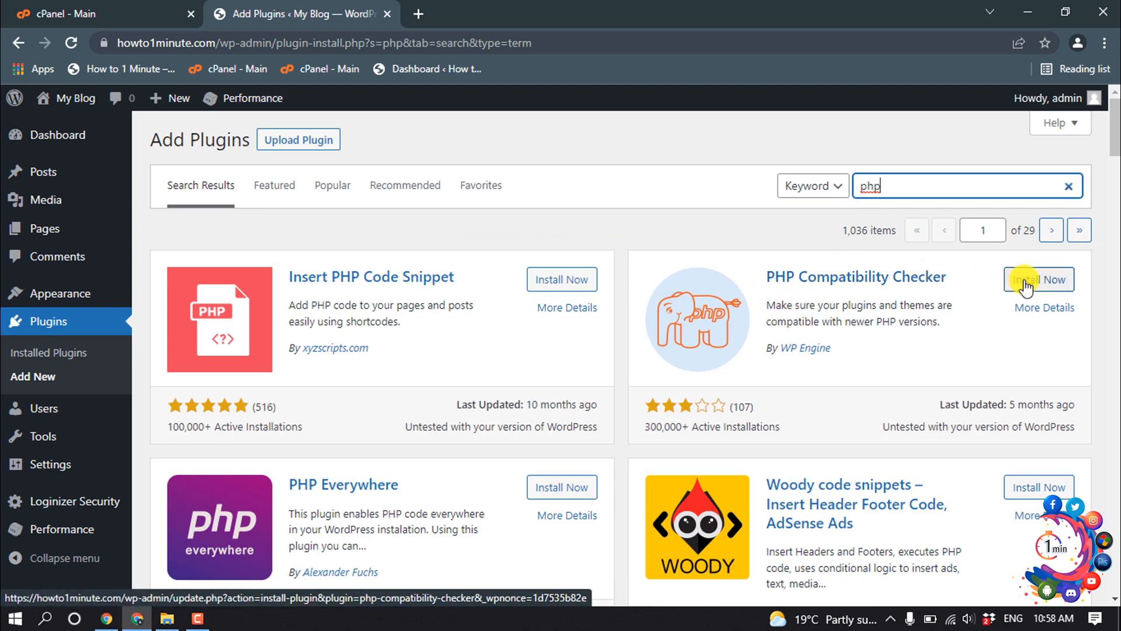
Install the PHP Compatibility Checker plugin and activate it.
click(1039, 279)
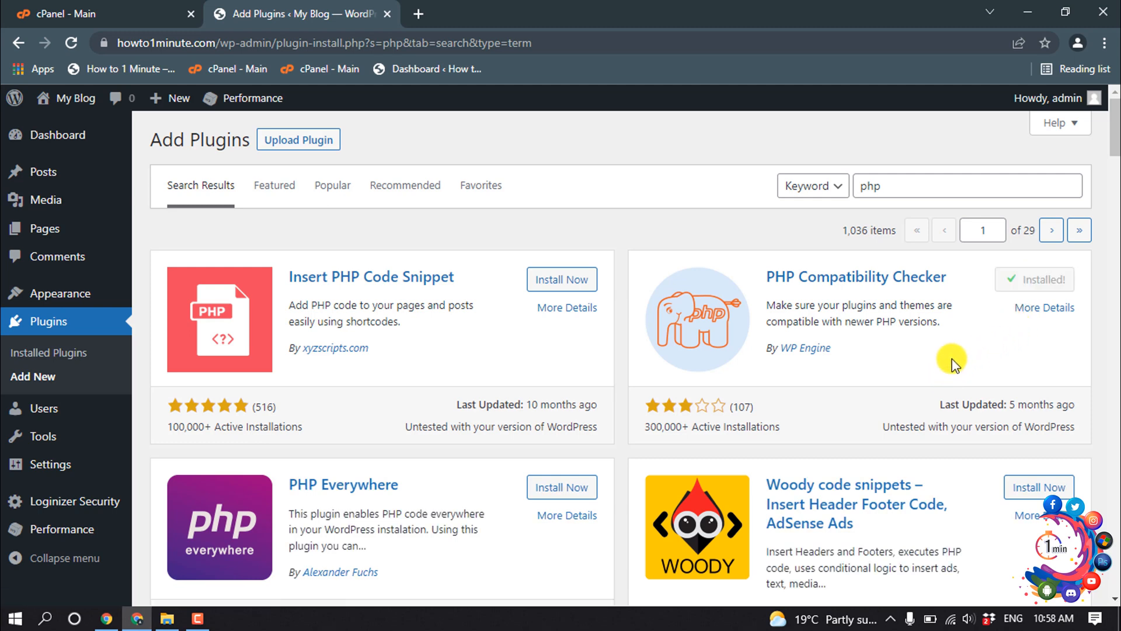
click(1044, 279)
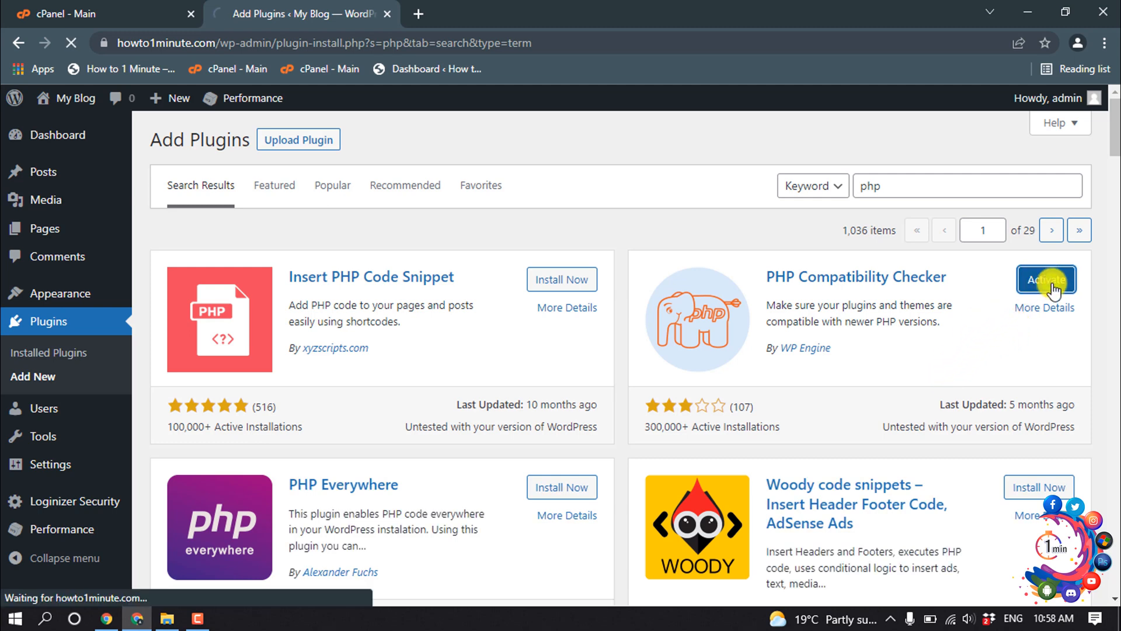
click(1045, 279)
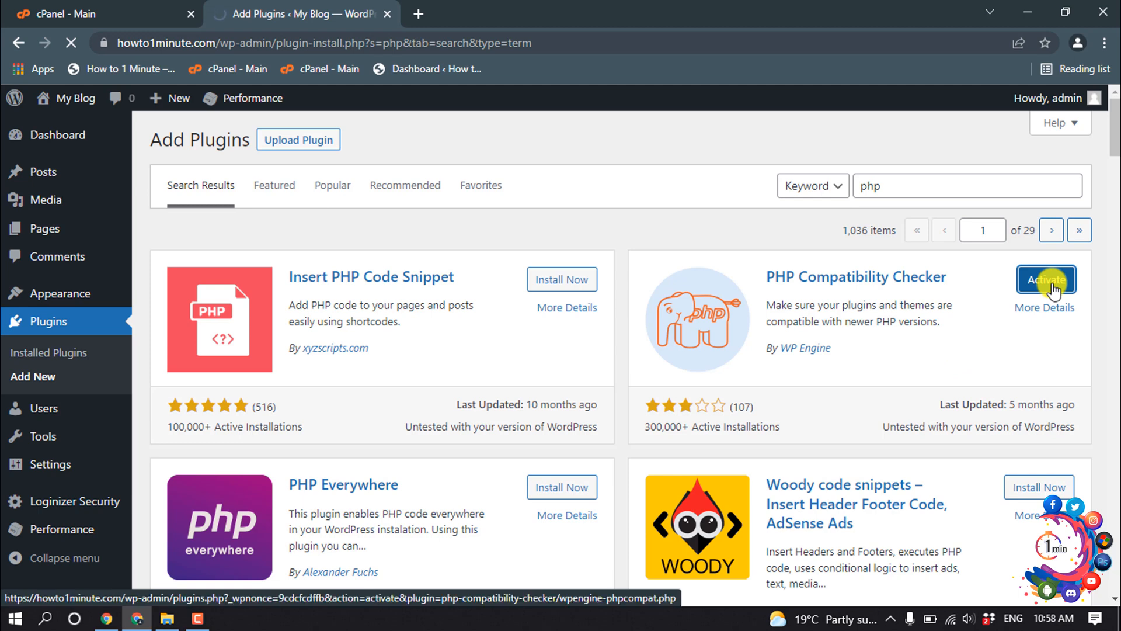
click(1045, 280)
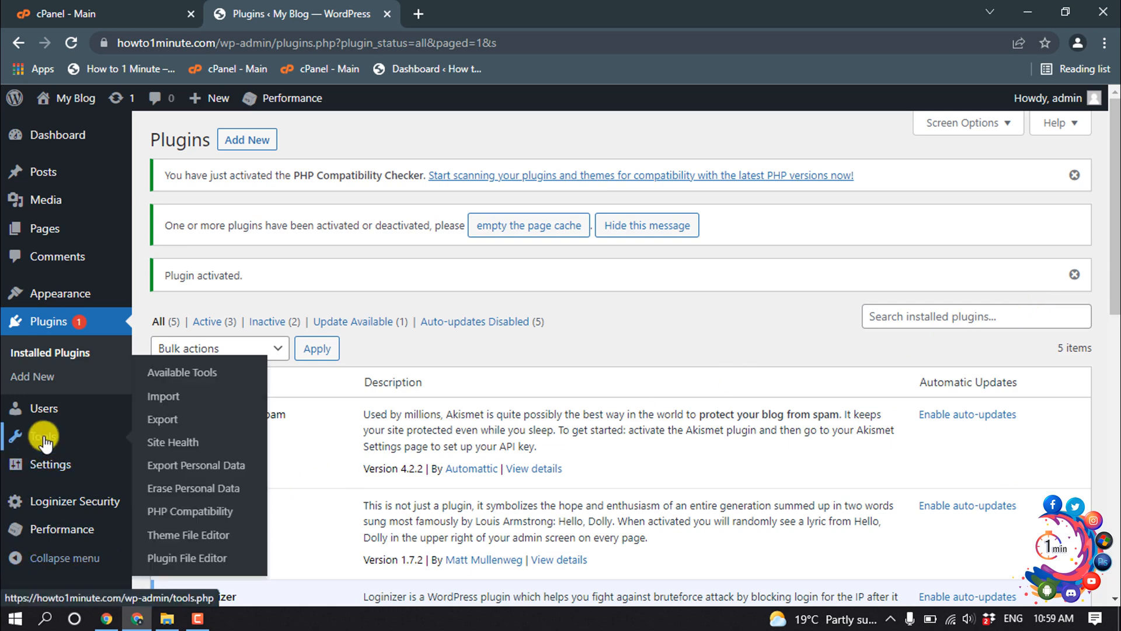
mouse_move(190, 510)
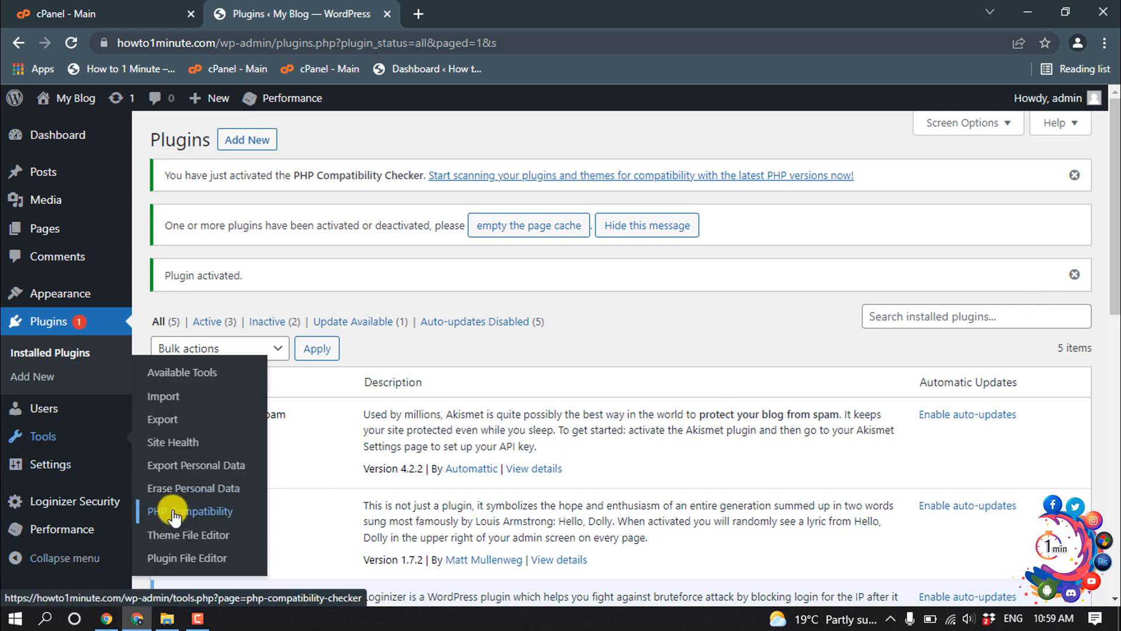
Go to Tools > PHP Compatibility and choose PHP 7.0 as the target version.
click(190, 511)
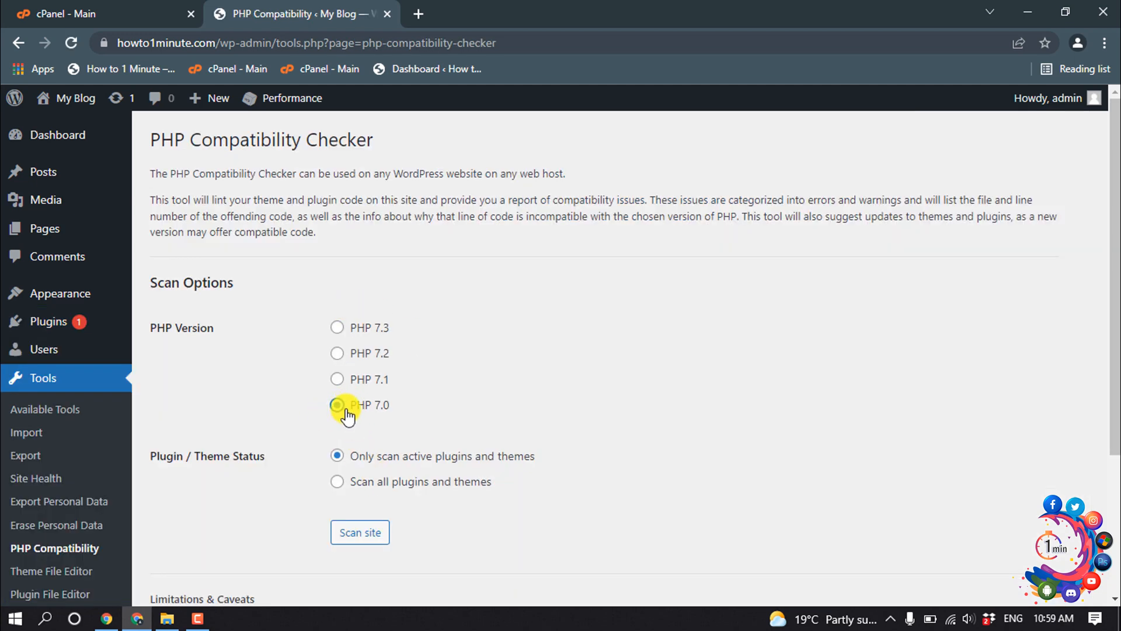
click(337, 405)
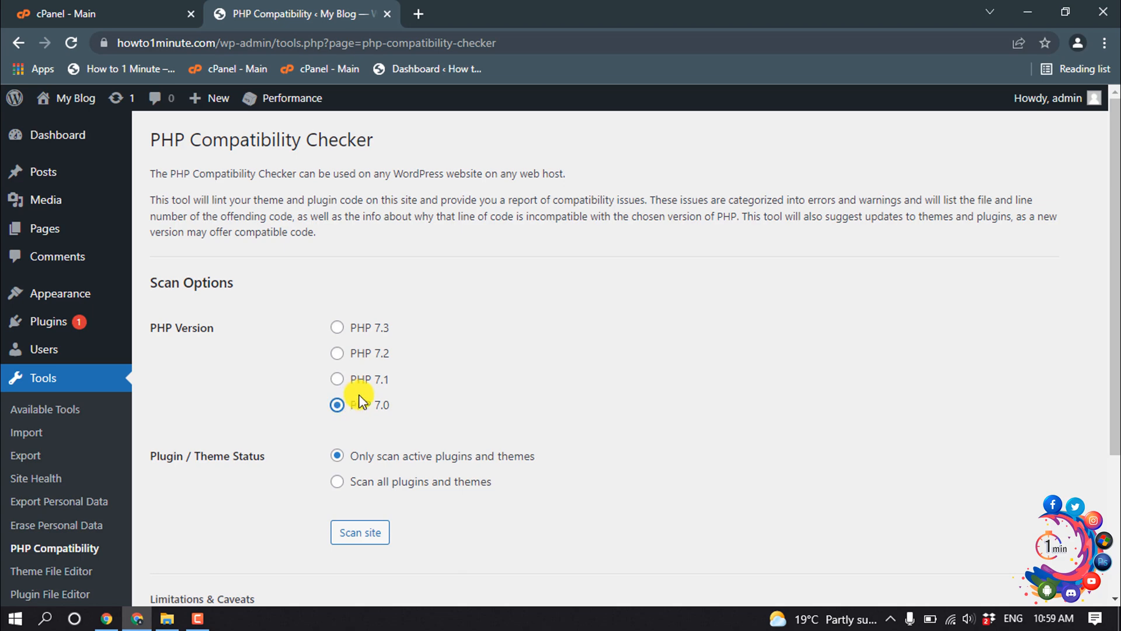
mouse_move(47, 200)
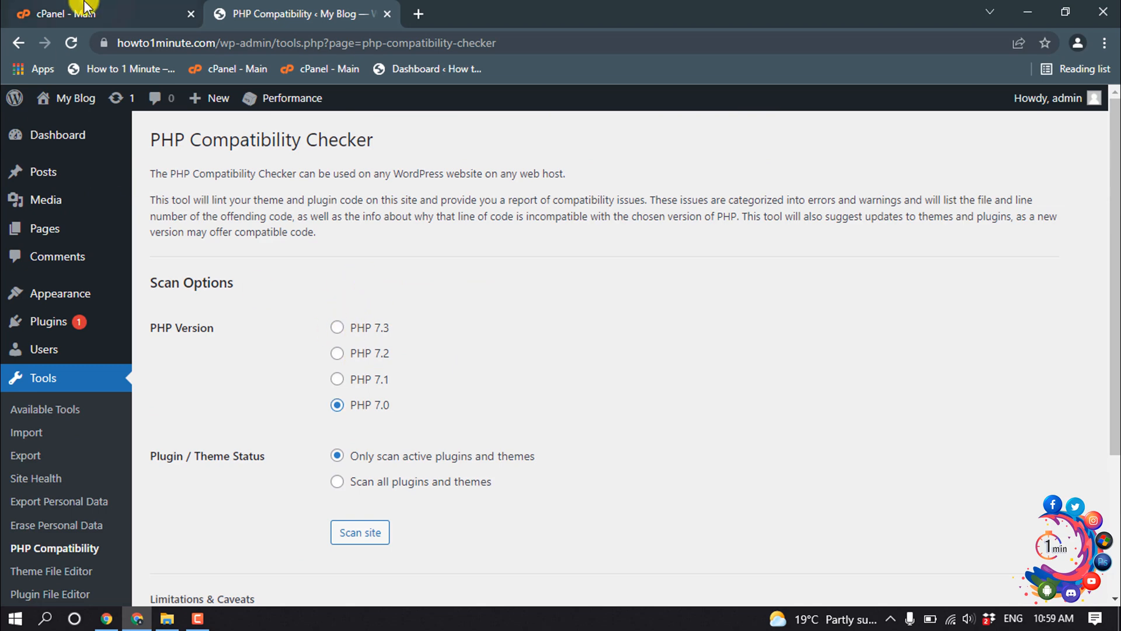
In the cPanel tab, find 'ph' and launch Select PHP Version, showing current version 7.0.
click(93, 14)
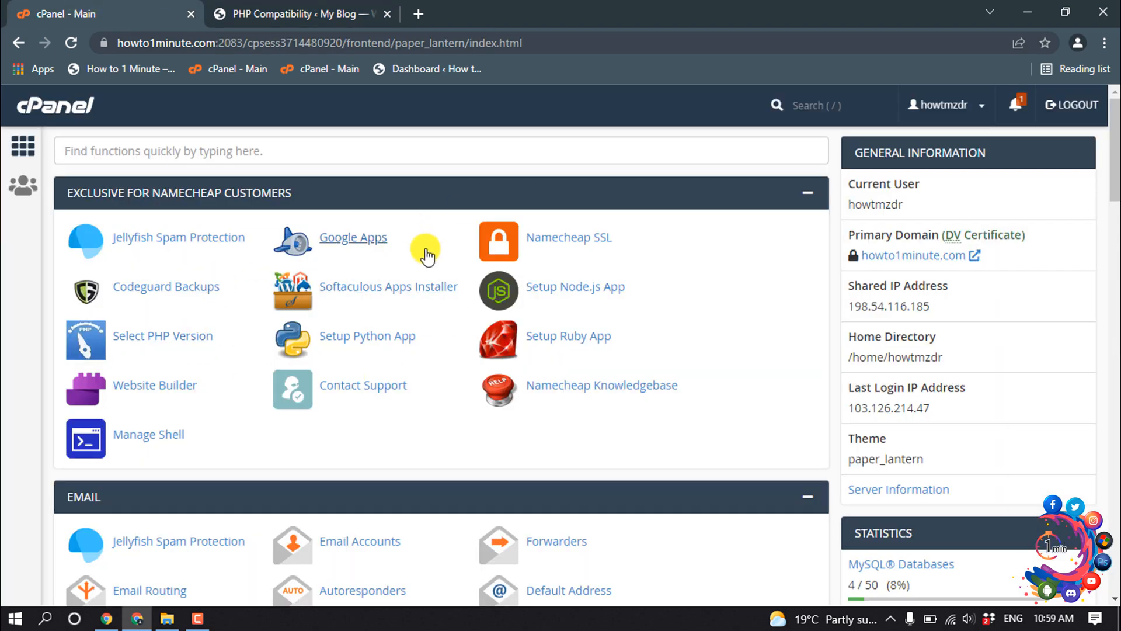
click(826, 105)
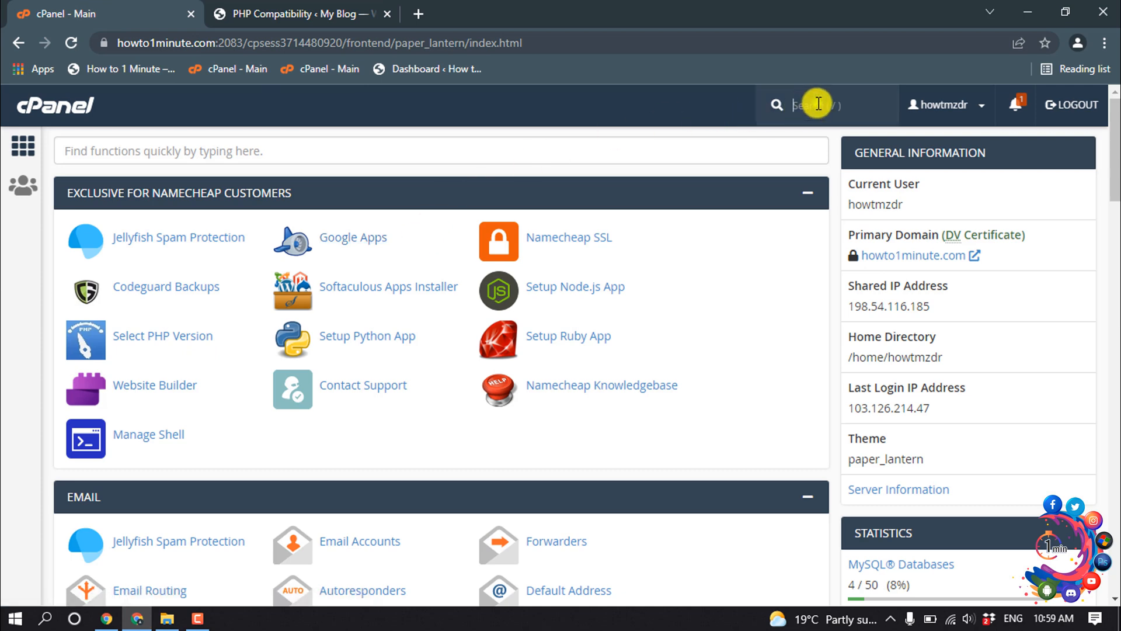
text(p)
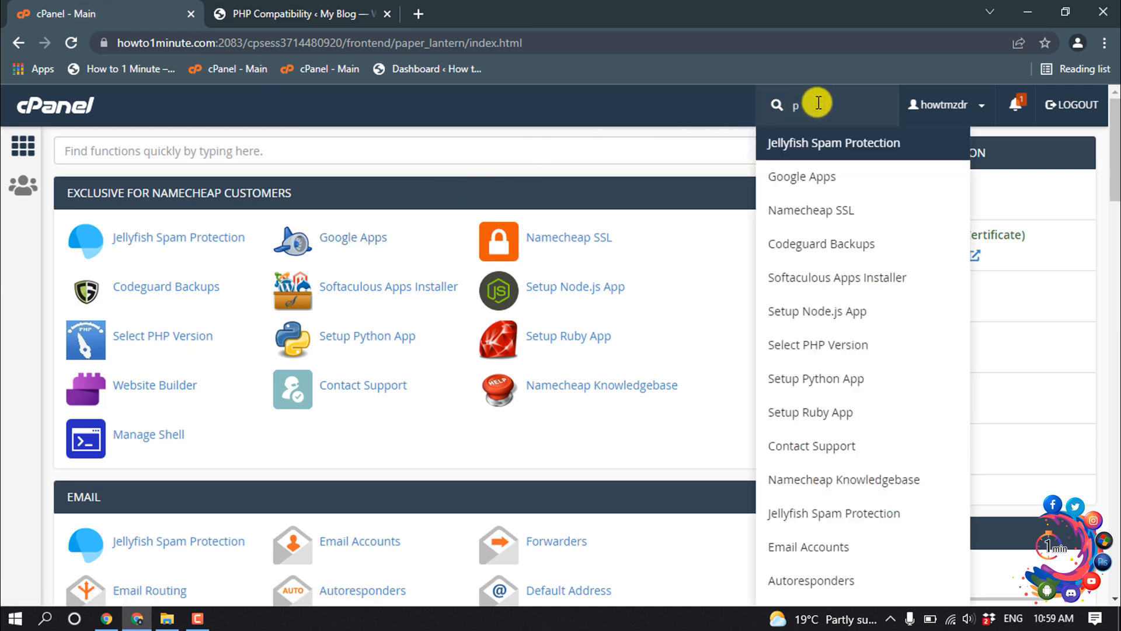
text(h)
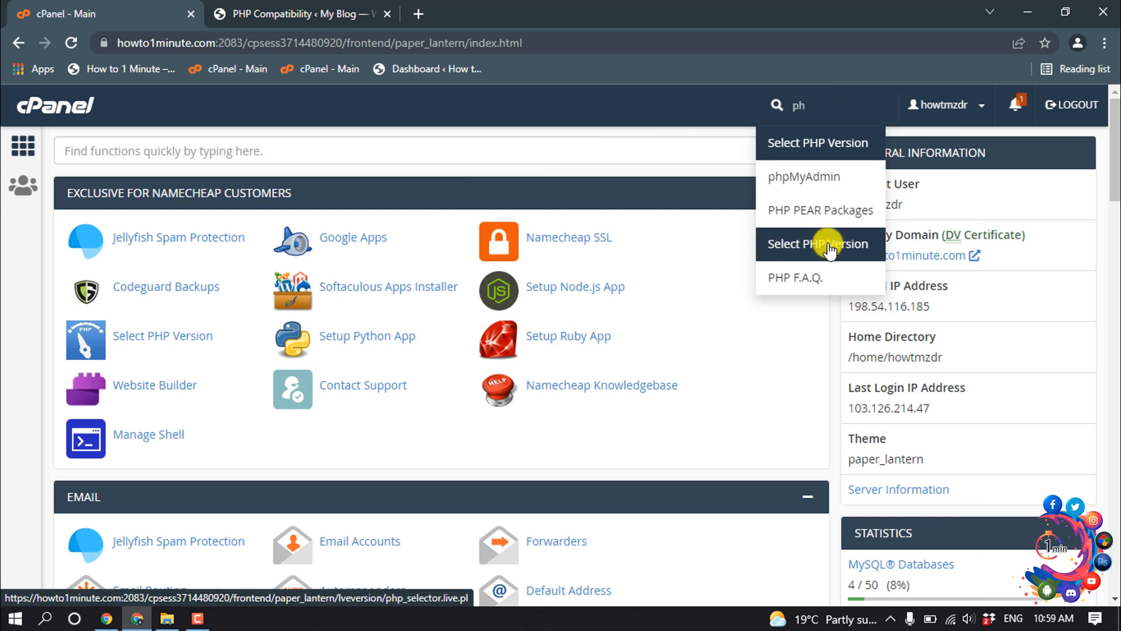
click(818, 244)
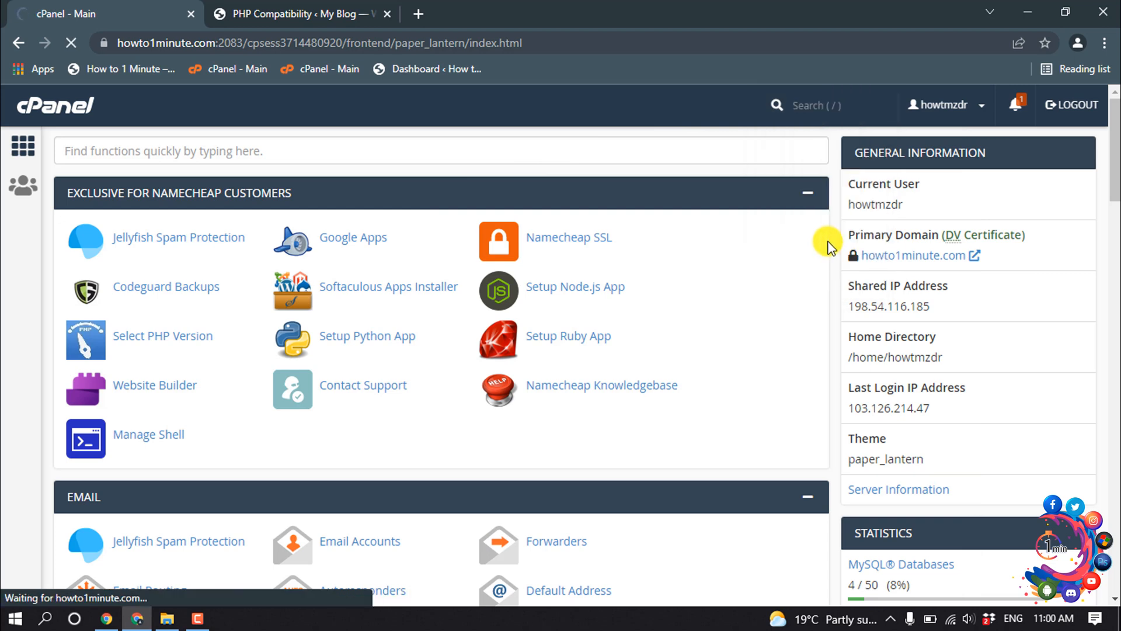
click(162, 335)
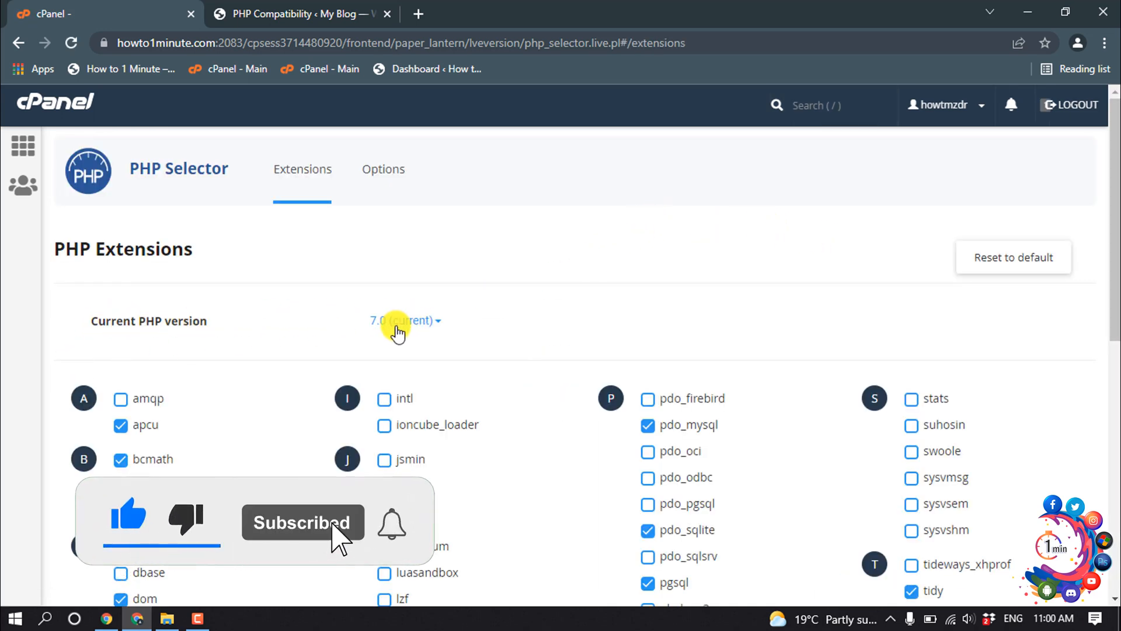
Change the Current PHP version from 7.0 to 7.3 in PHP Selector.
click(403, 320)
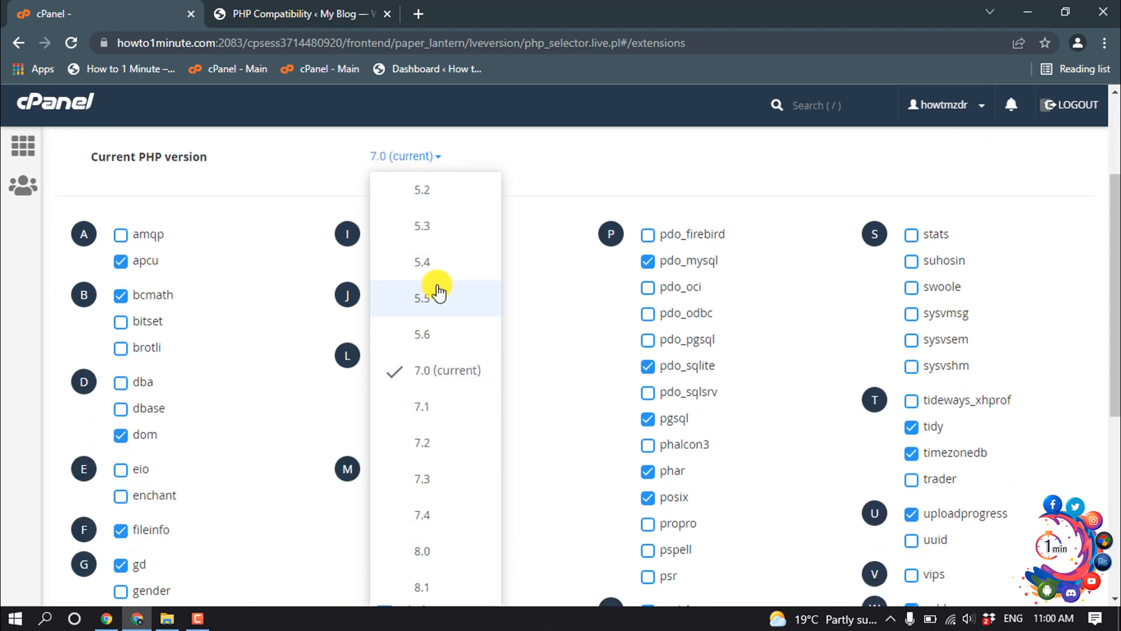
scroll(down, 3)
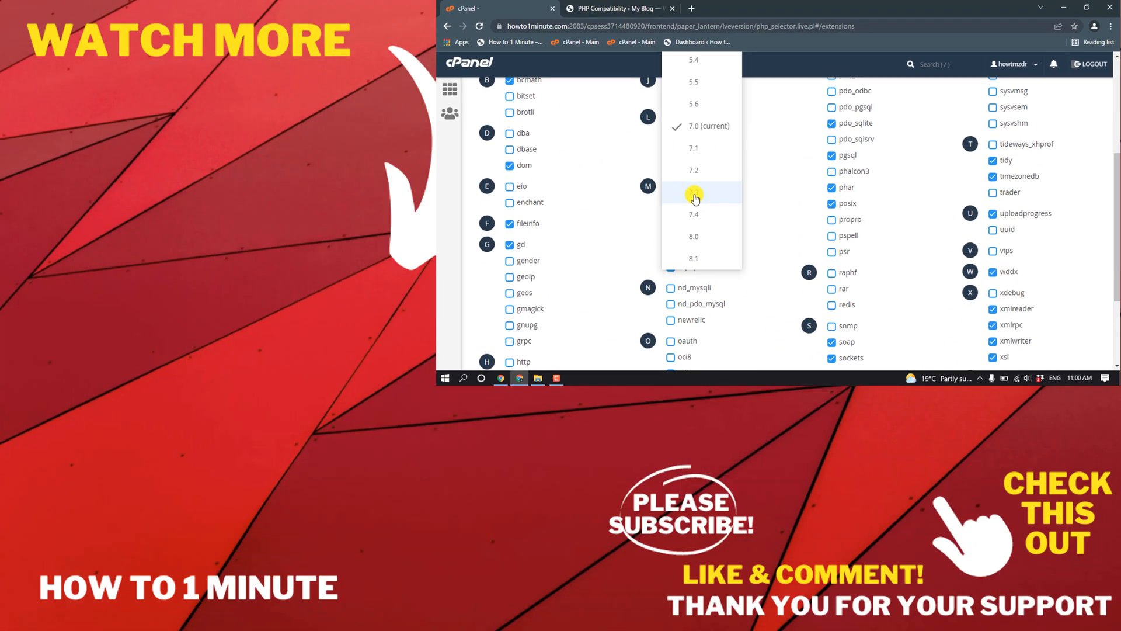
click(693, 191)
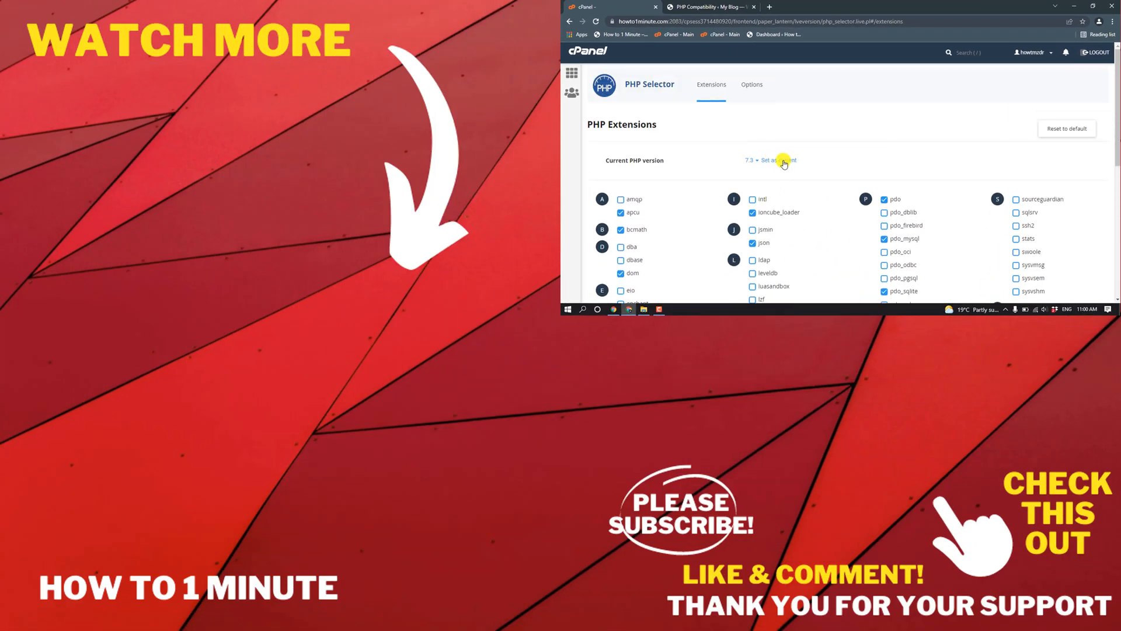